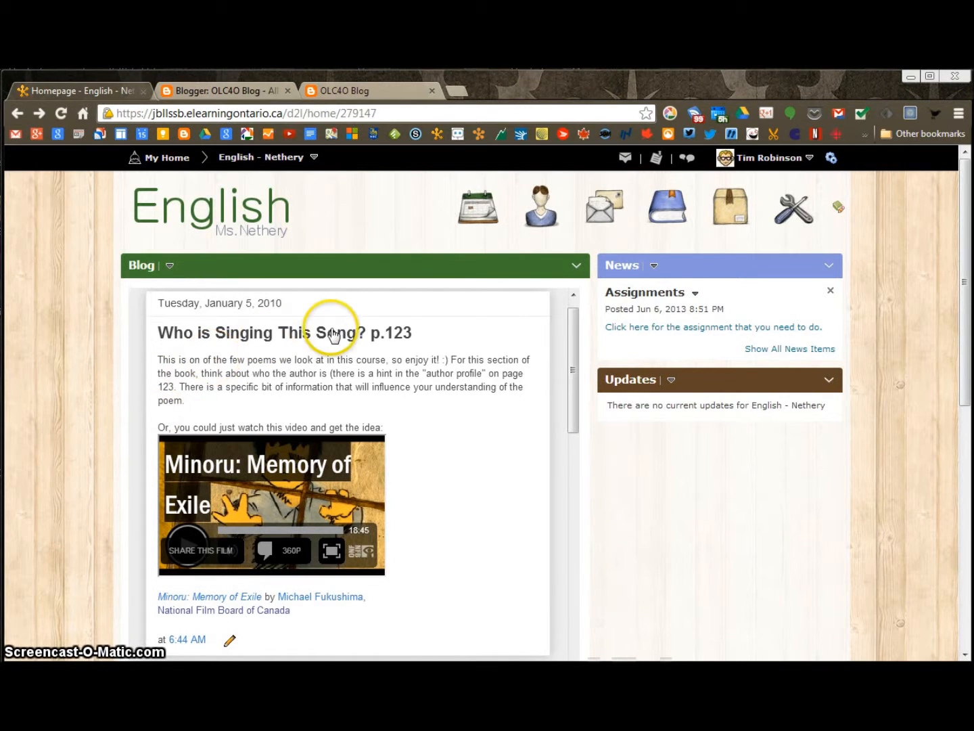
pyautogui.moveTo(532, 280)
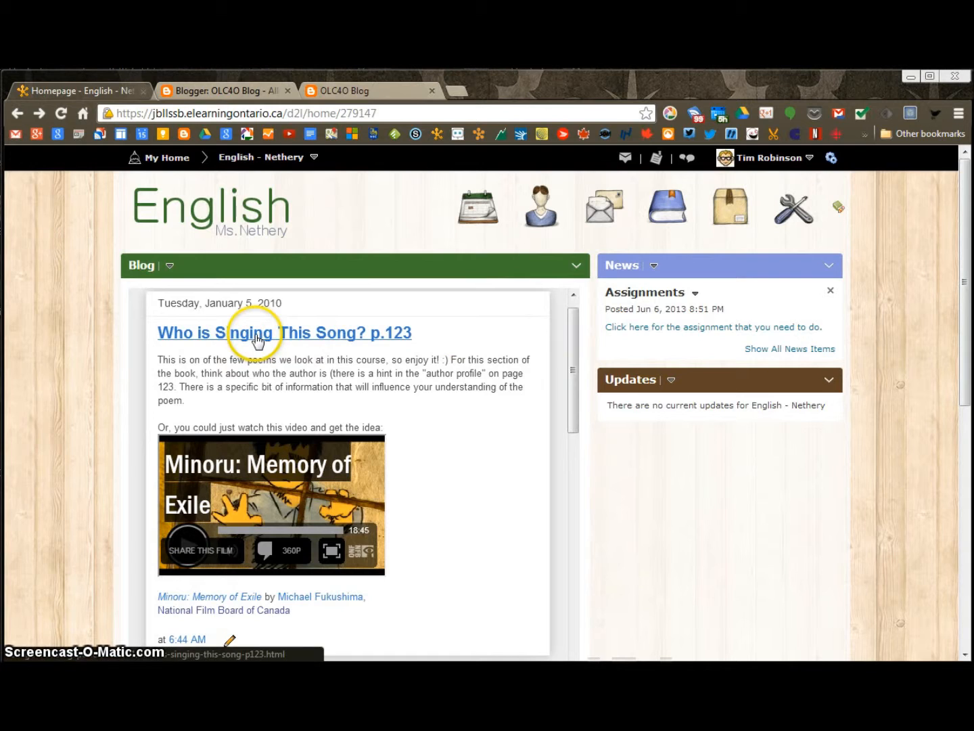
pyautogui.moveTo(531, 632)
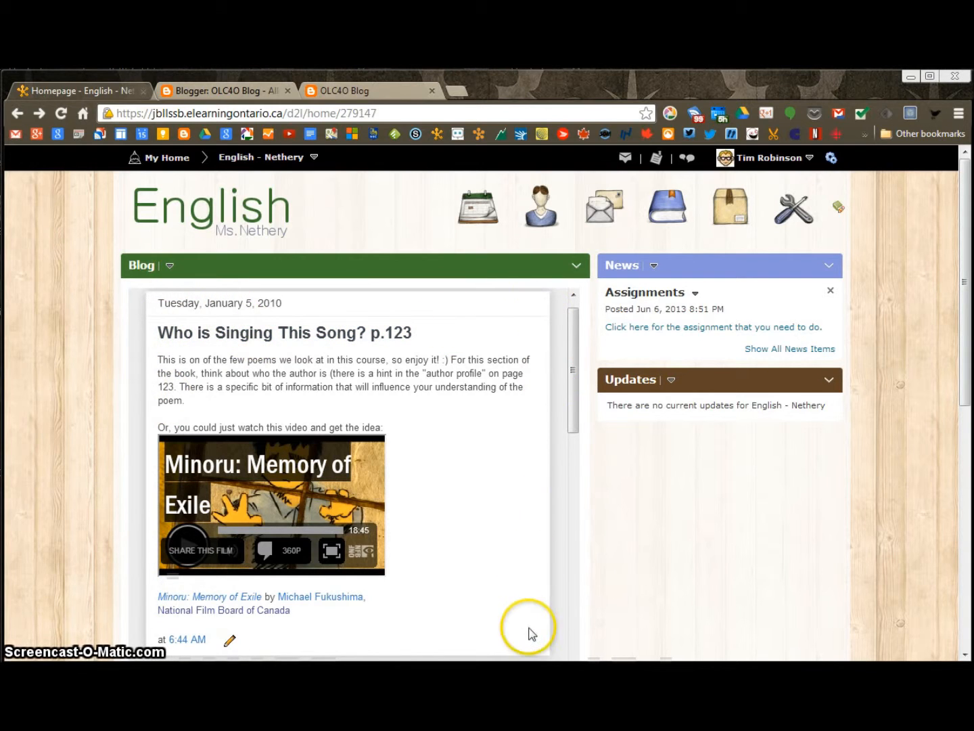
pyautogui.moveTo(572, 350)
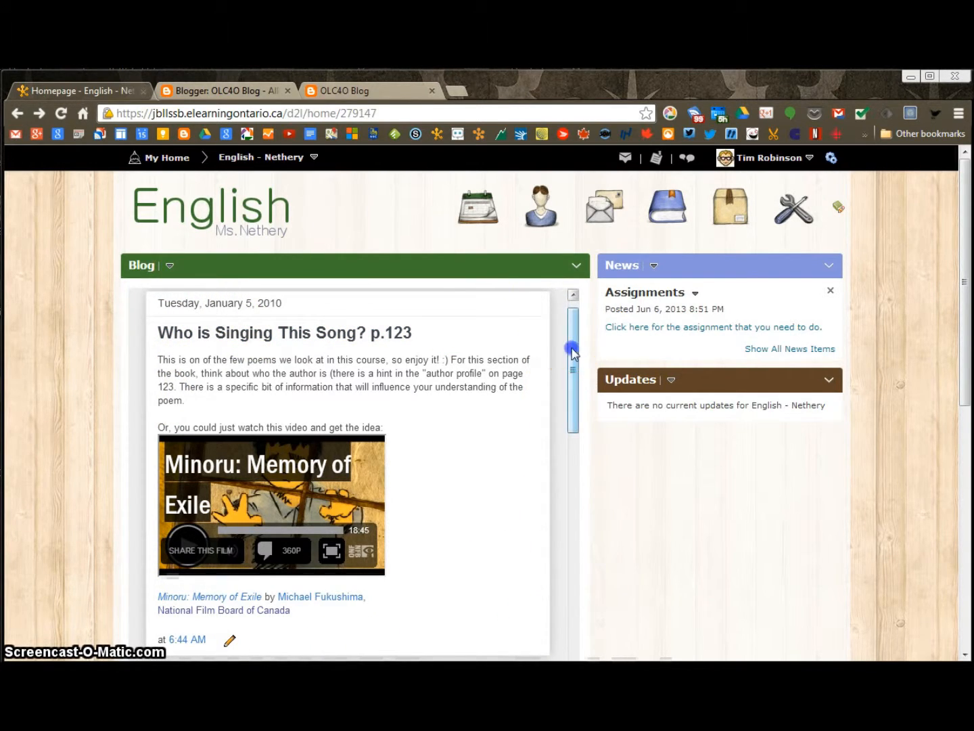
pyautogui.scroll(-3)
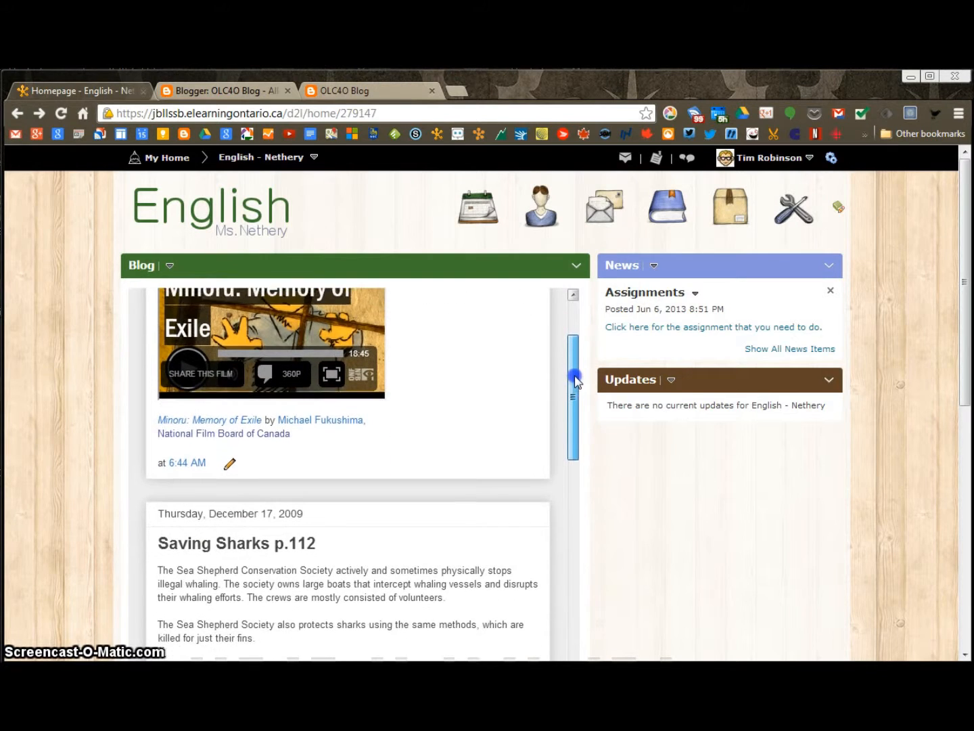
pyautogui.scroll(-3)
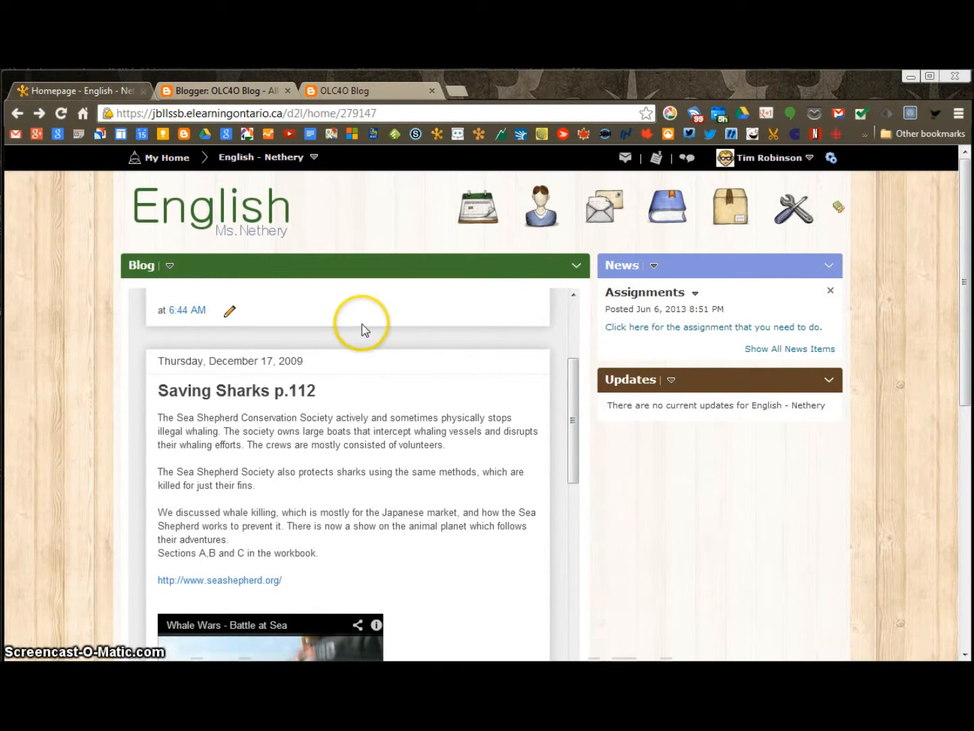
pyautogui.scroll(-3)
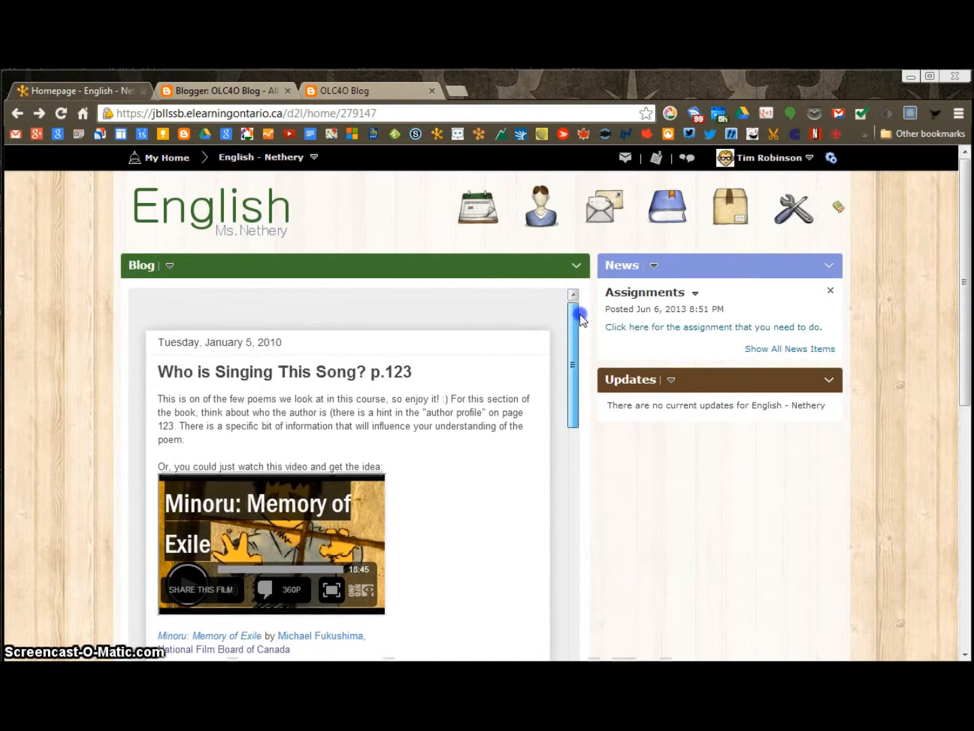
pyautogui.scroll(-3)
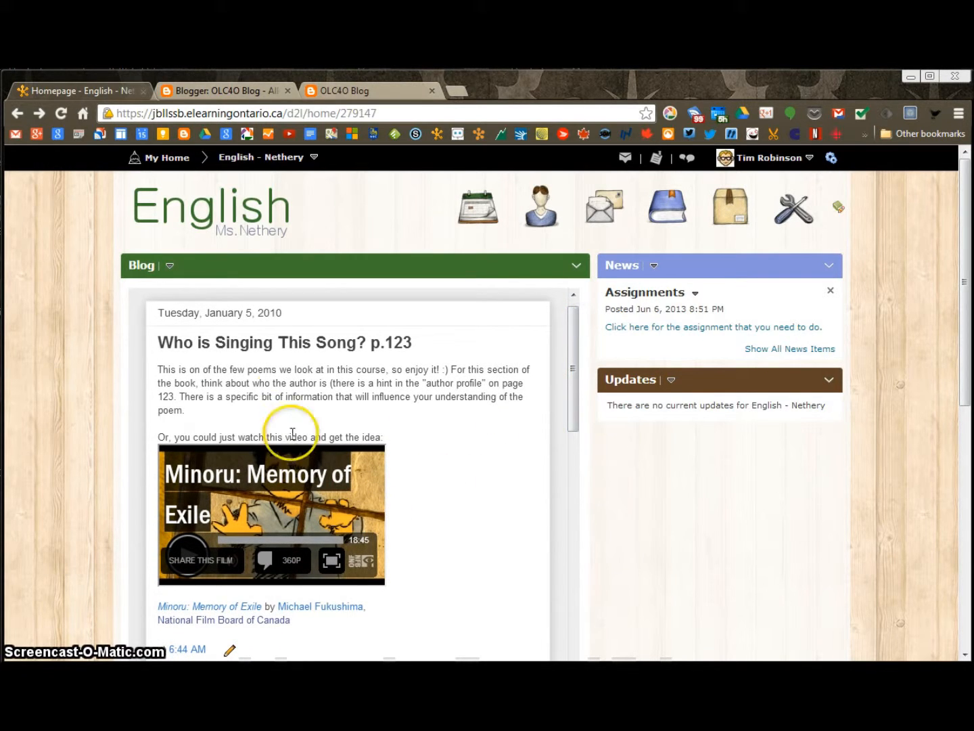
pyautogui.moveTo(373, 436)
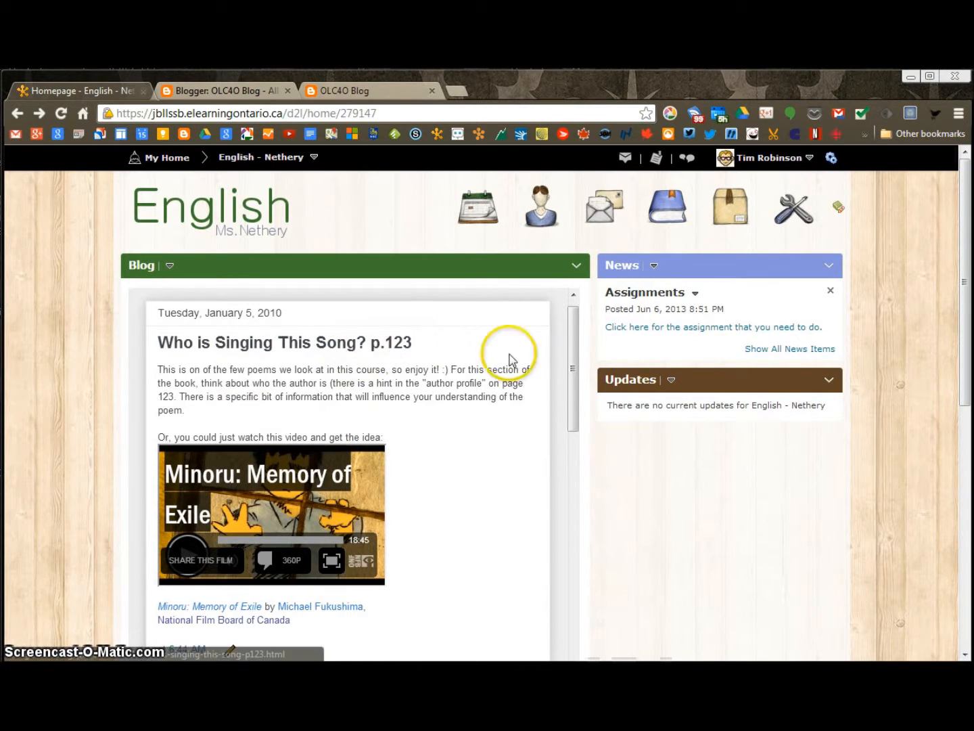
pyautogui.moveTo(531, 456)
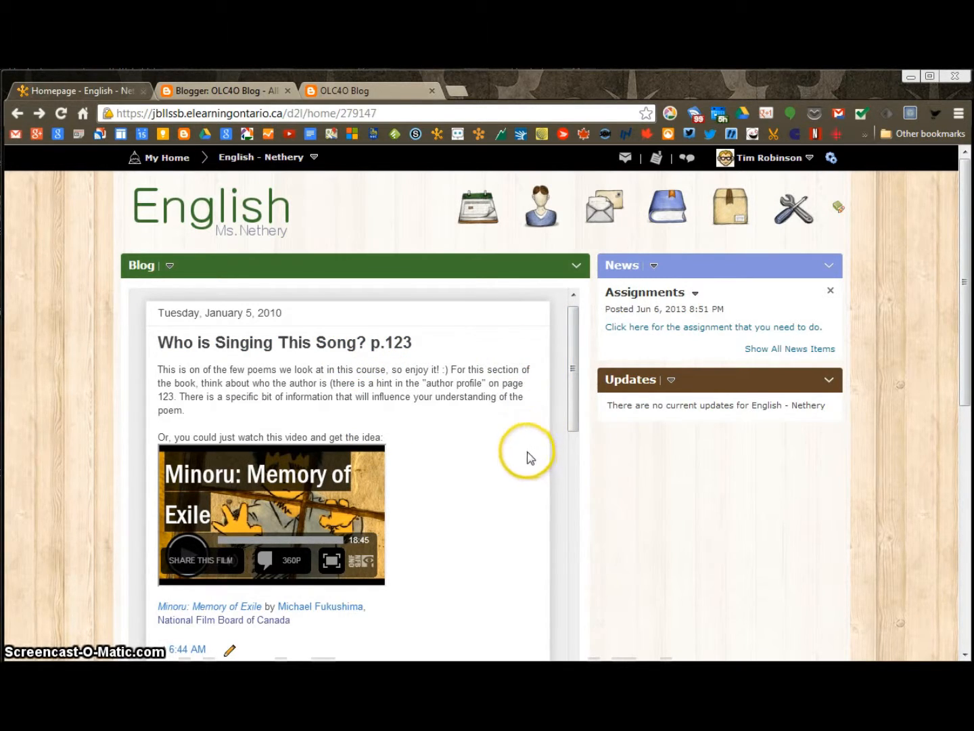
pyautogui.moveTo(514, 487)
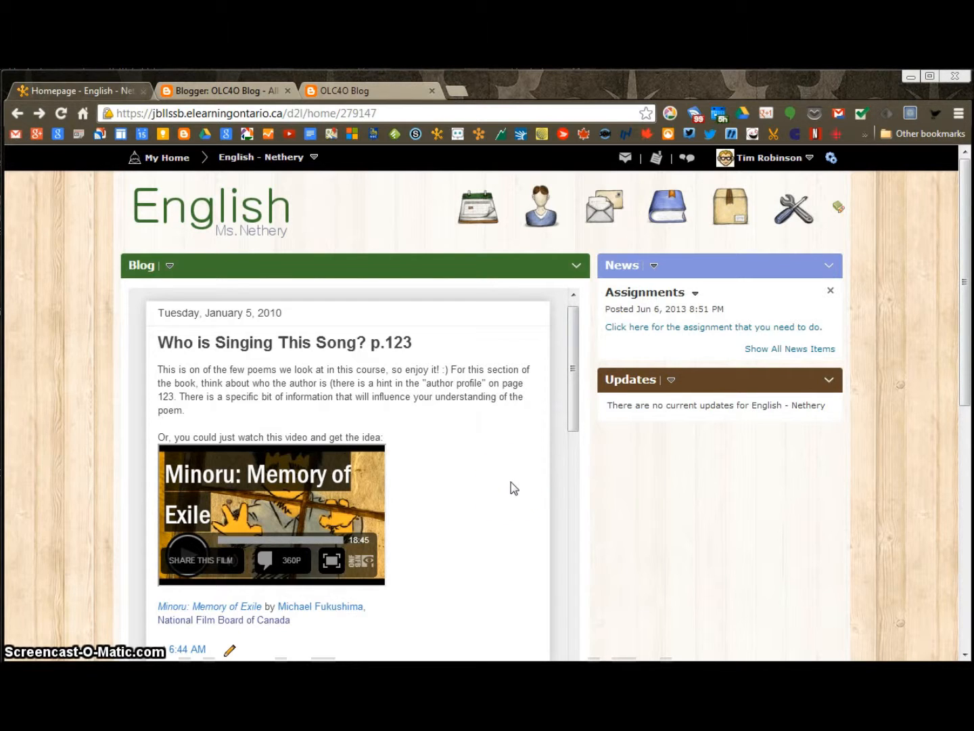
pyautogui.moveTo(621, 274)
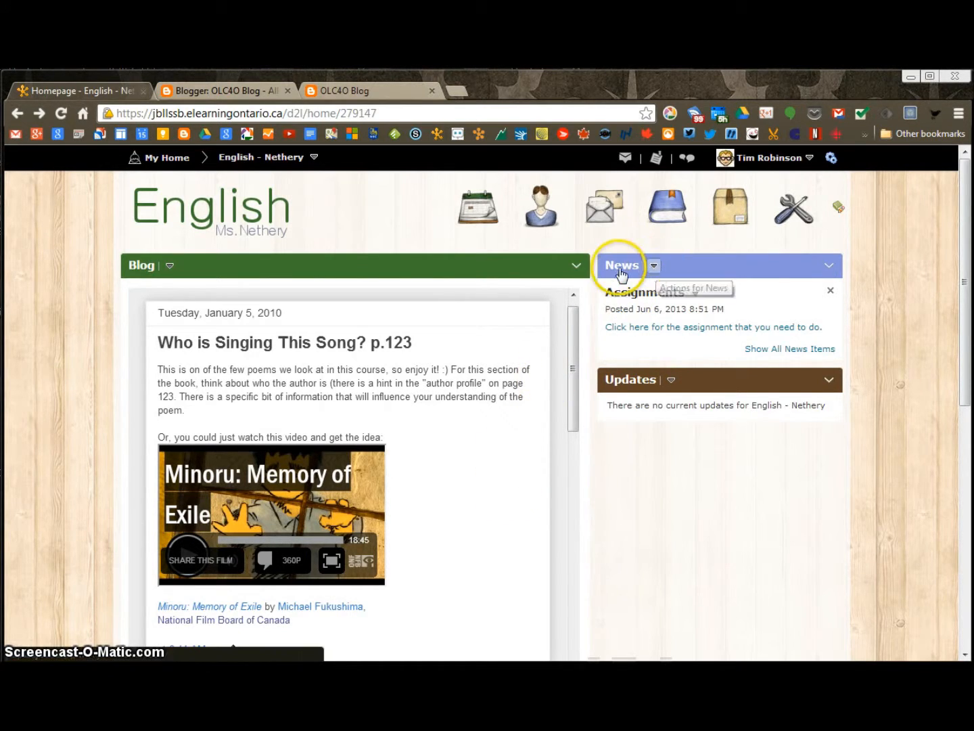
pyautogui.moveTo(775, 253)
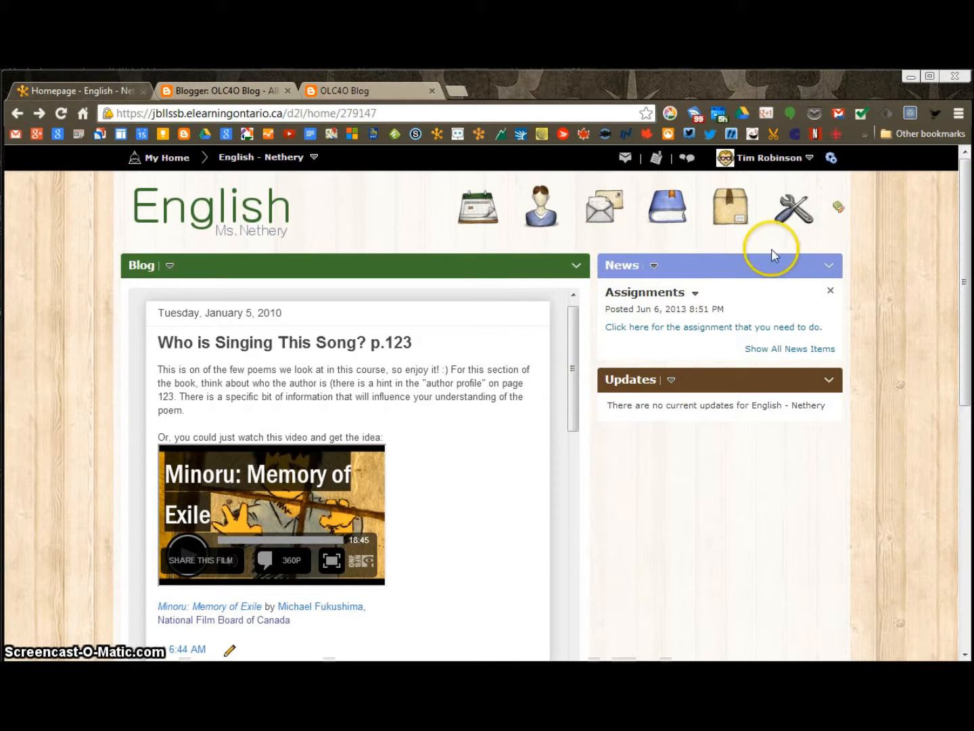
pyautogui.moveTo(668, 257)
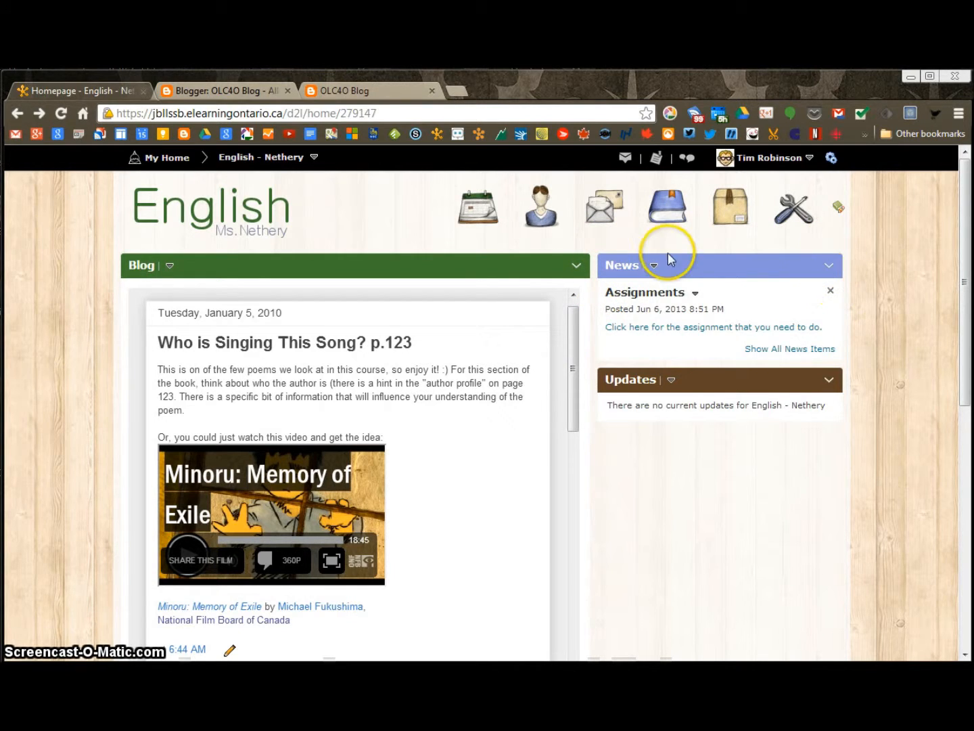
pyautogui.moveTo(695, 334)
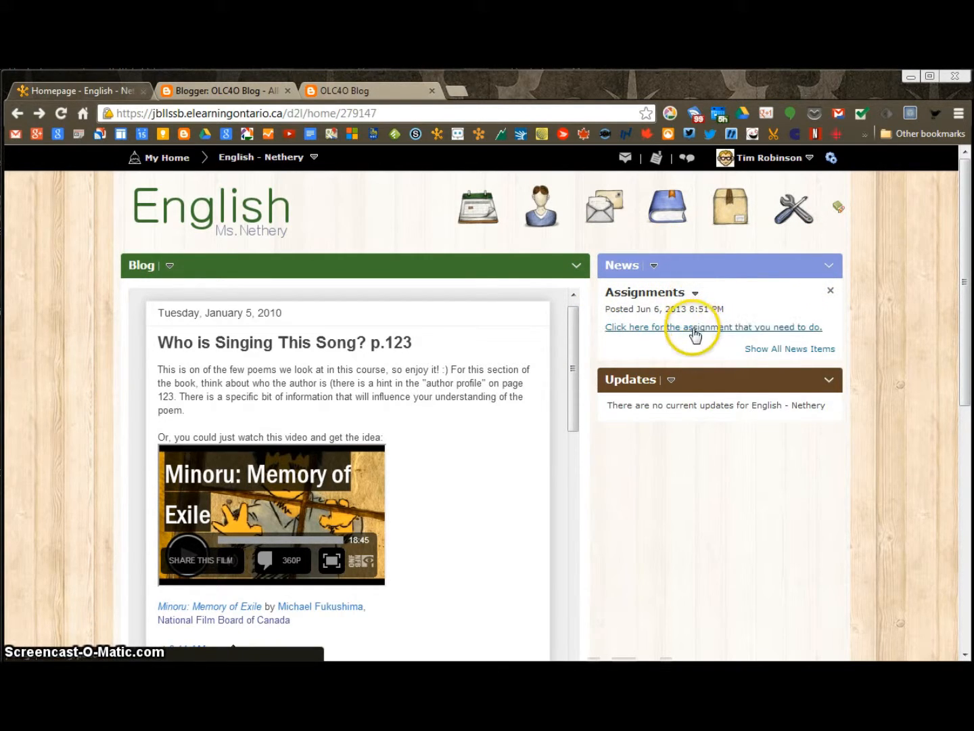
pyautogui.moveTo(693, 334)
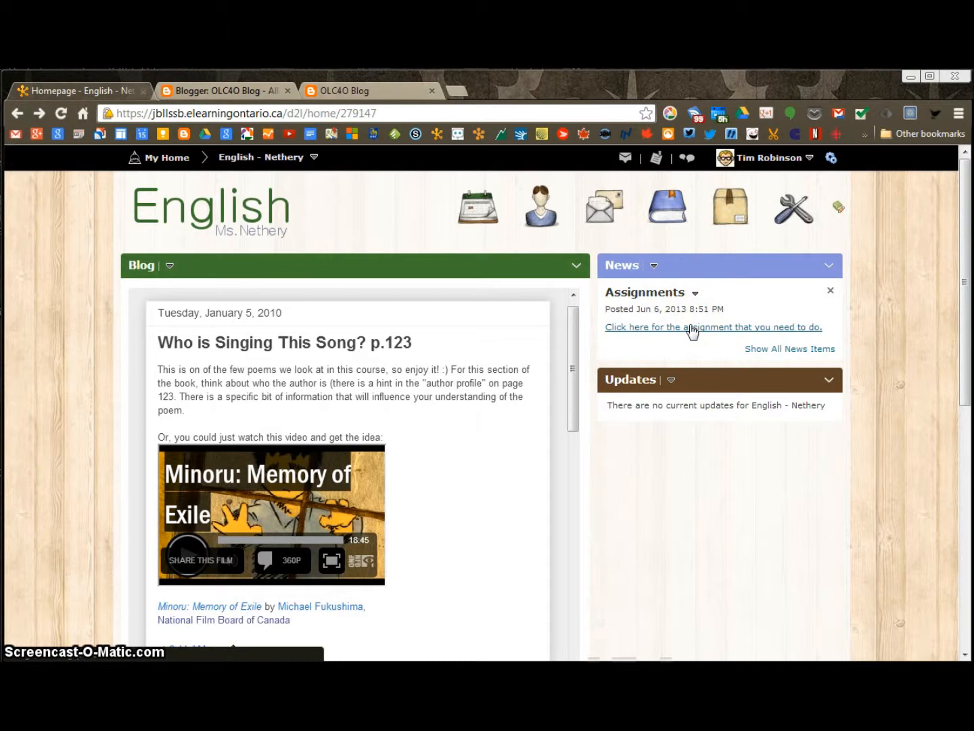
pyautogui.moveTo(596, 488)
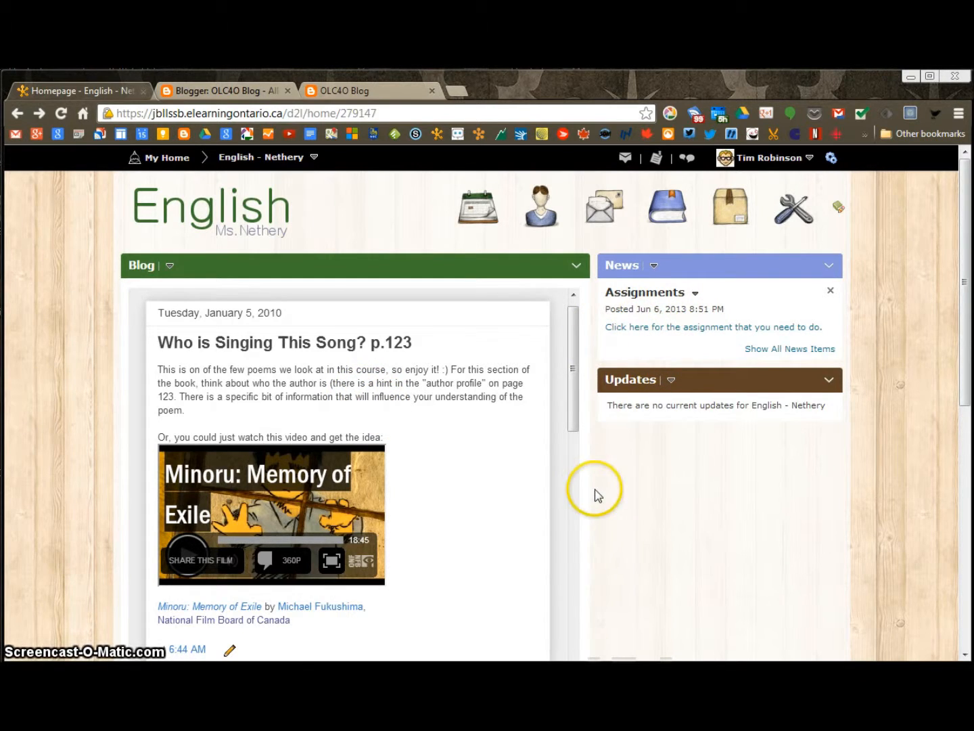
pyautogui.moveTo(102, 504)
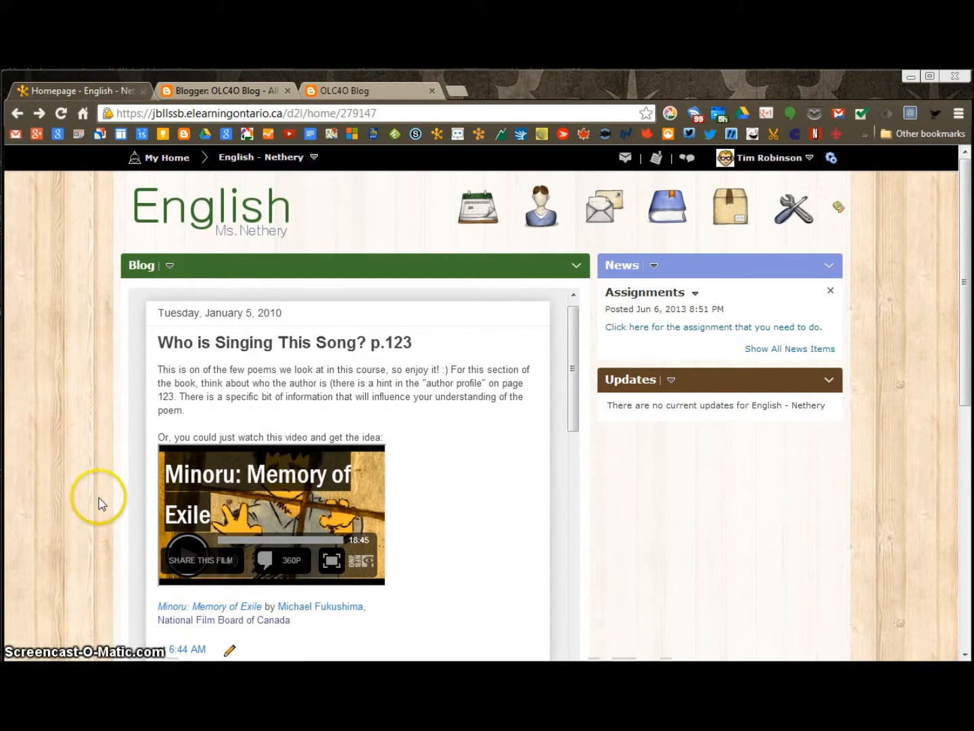
pyautogui.moveTo(100, 504)
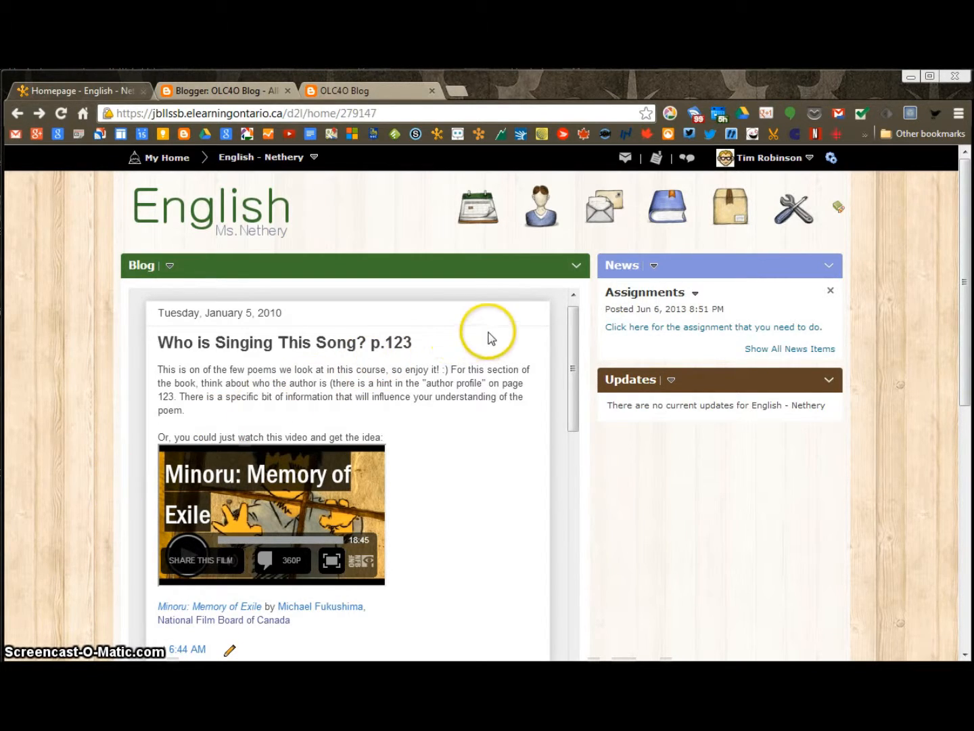
pyautogui.moveTo(573, 326)
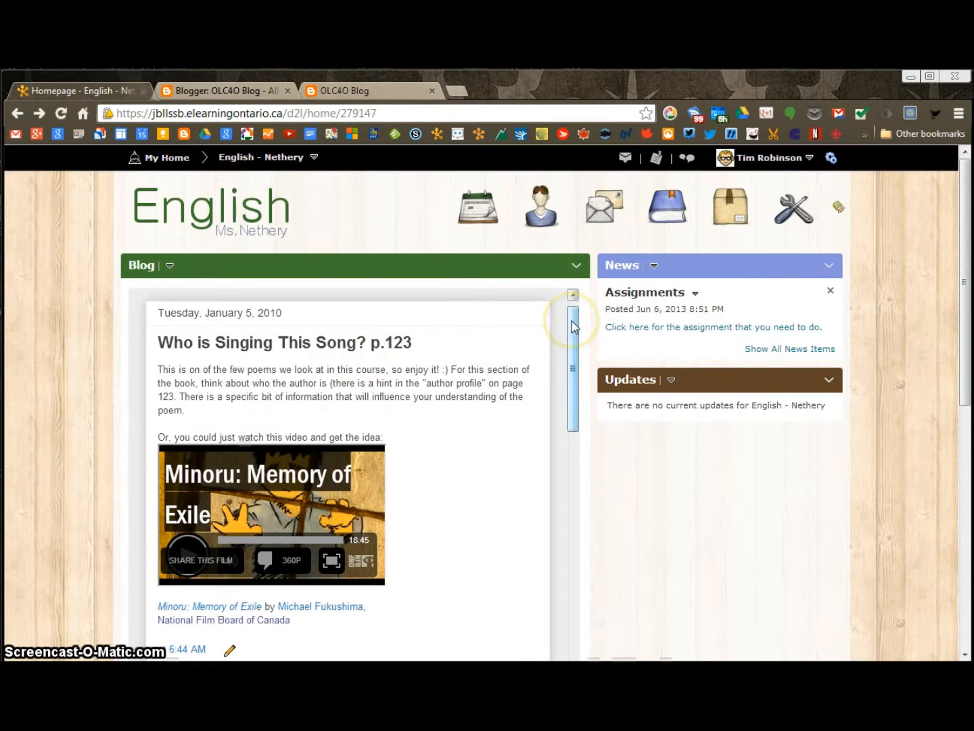
pyautogui.moveTo(574, 347)
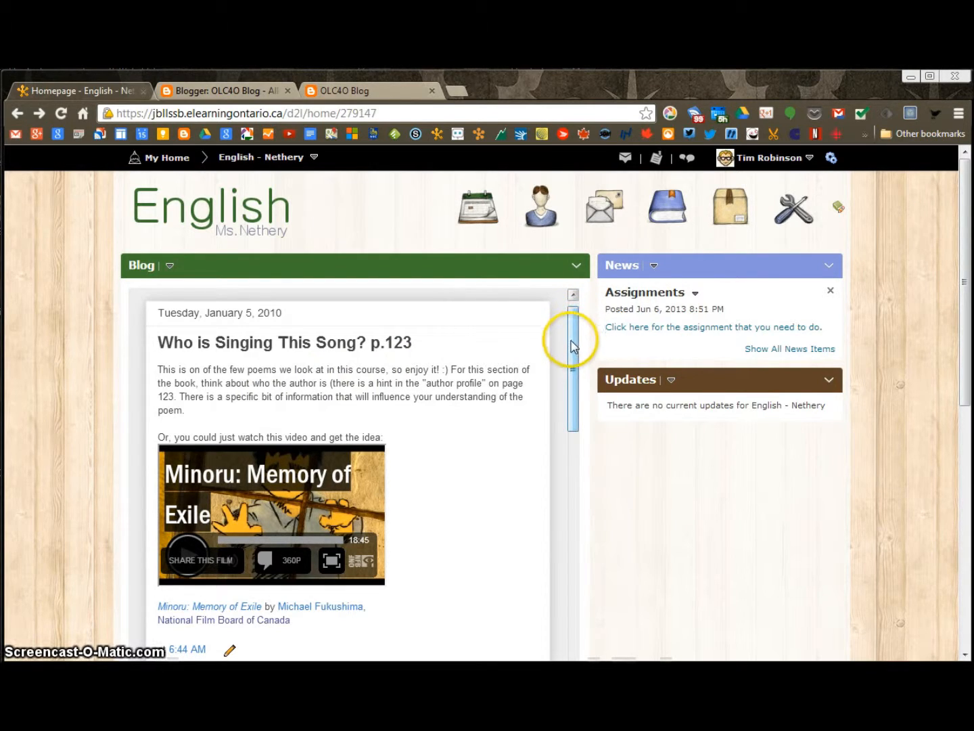